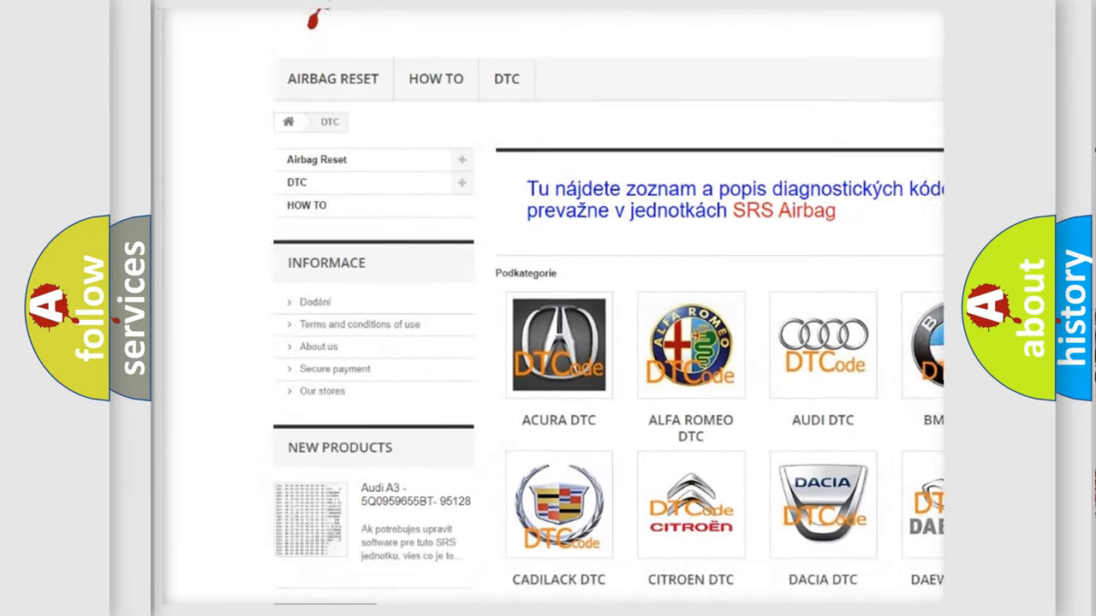
pyautogui.scroll(-3)
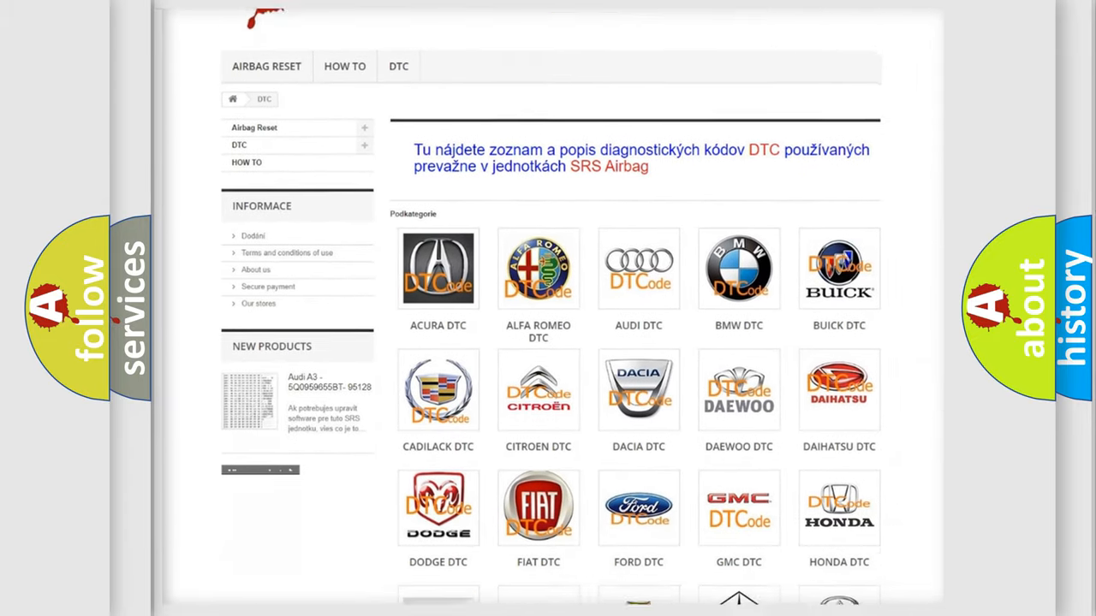
pyautogui.scroll(-3)
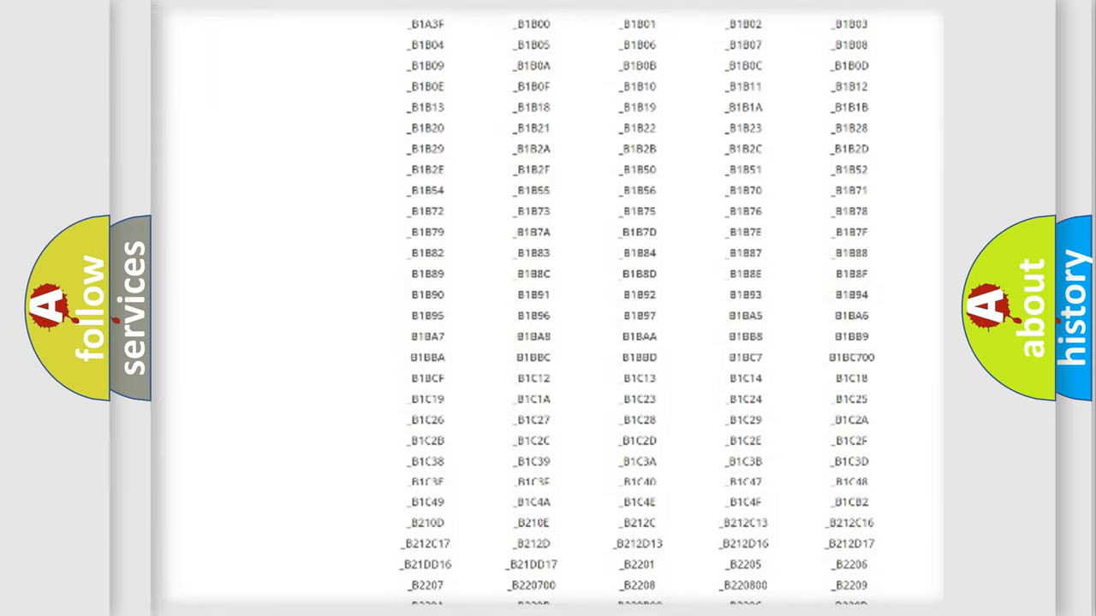
pyautogui.scroll(-3)
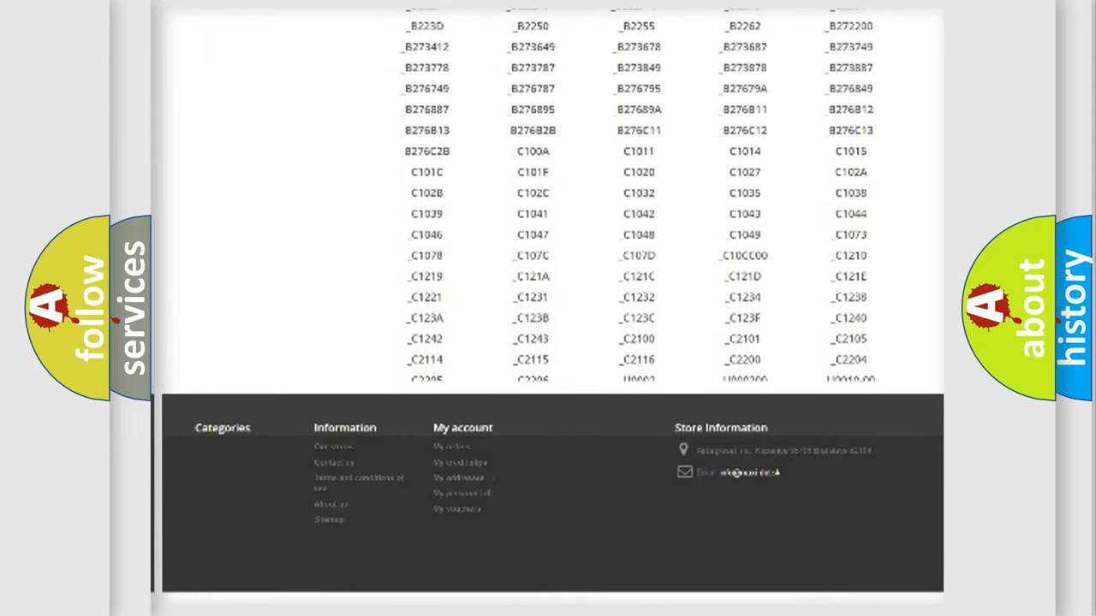
pyautogui.scroll(3)
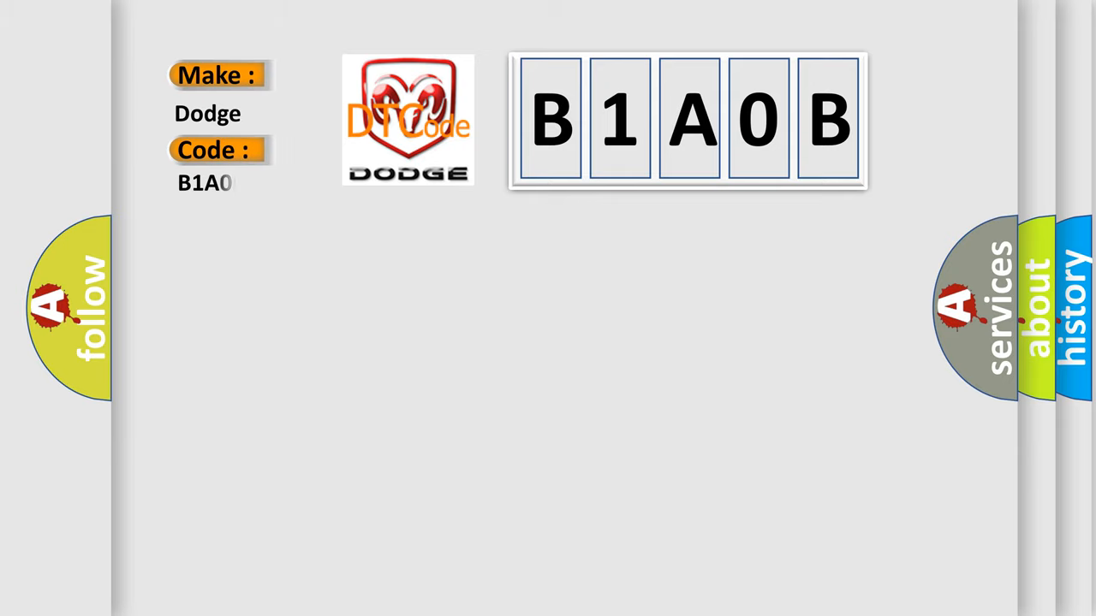
pyautogui.write('B')
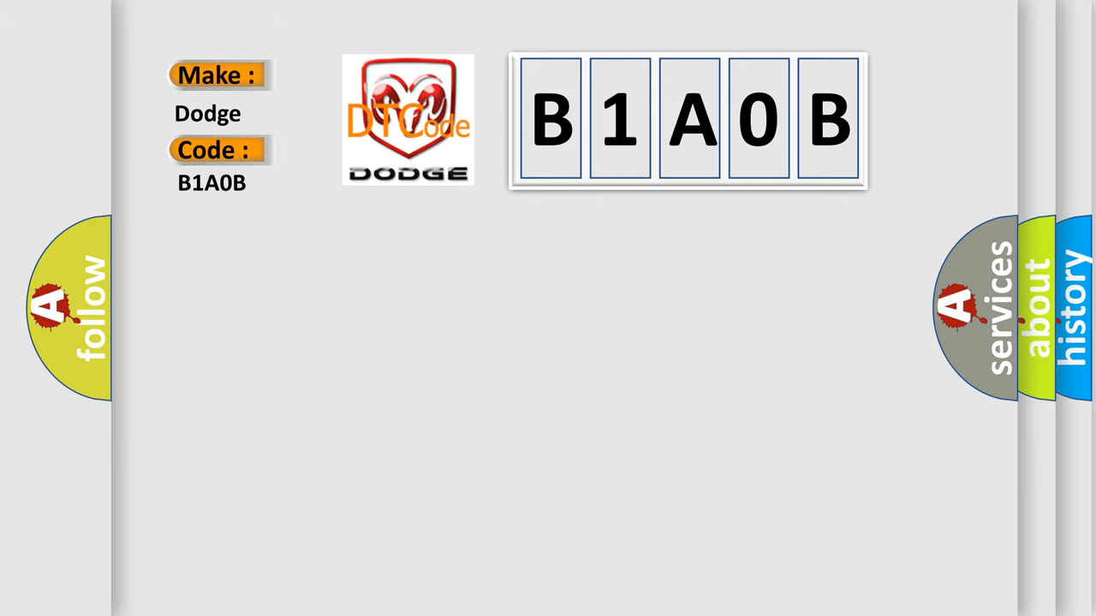